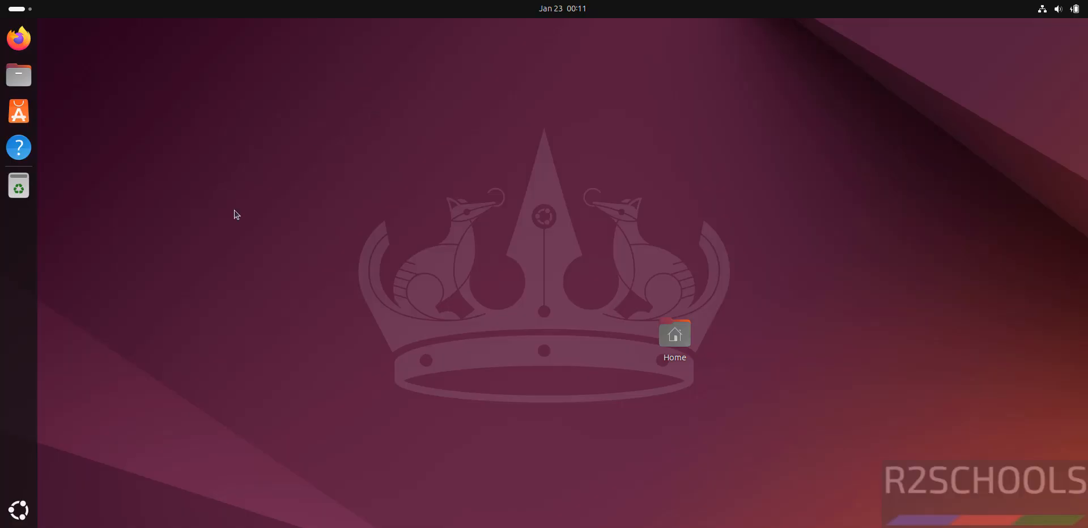
Step: Run java --version in a new terminal; Java is reported as not installed
left_click(19, 509)
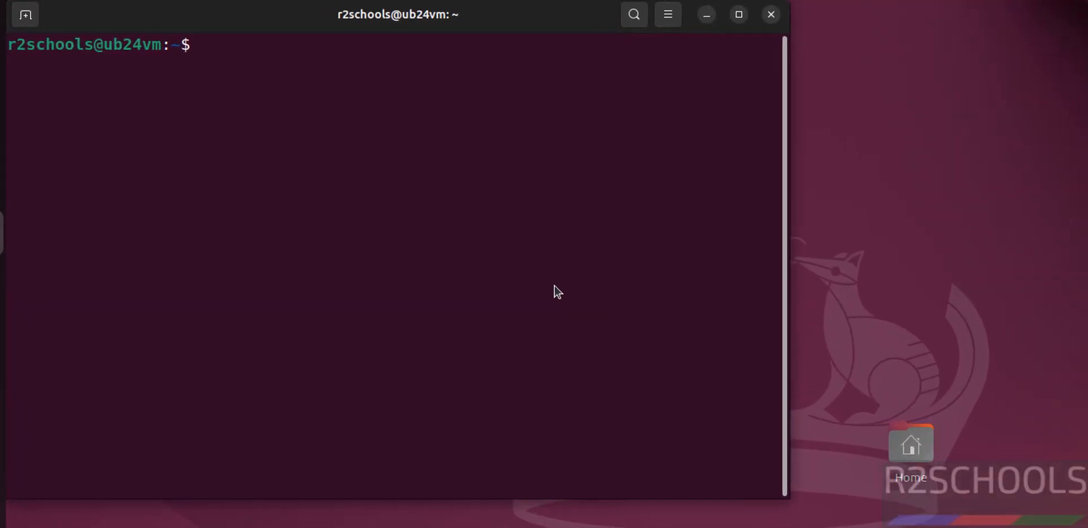
type("java --")
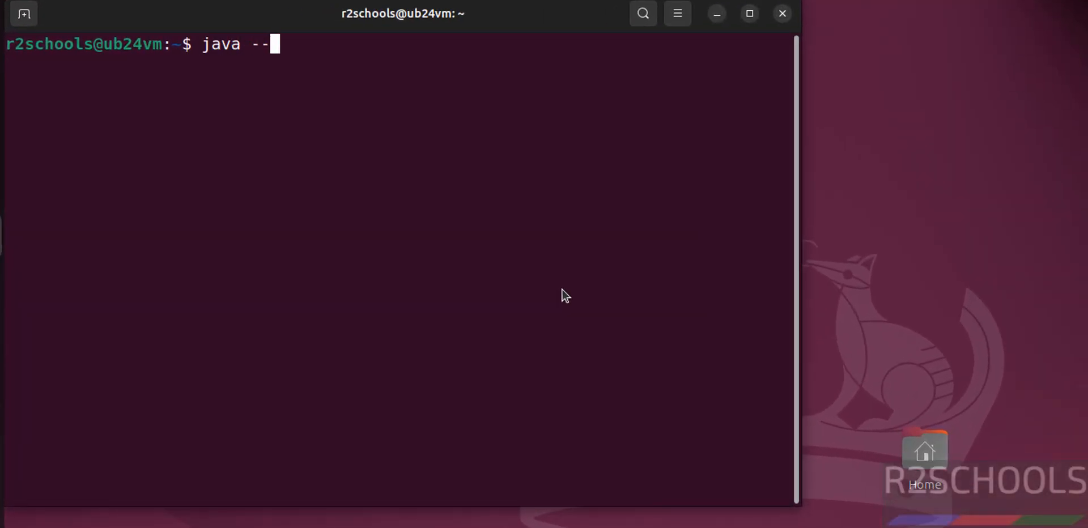
key("Return")
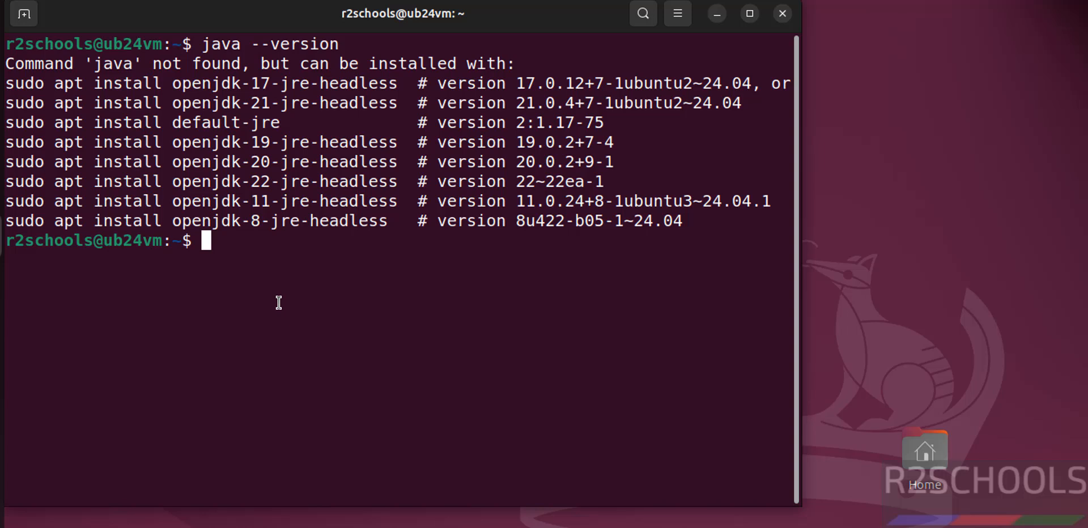
mouse_move(76, 94)
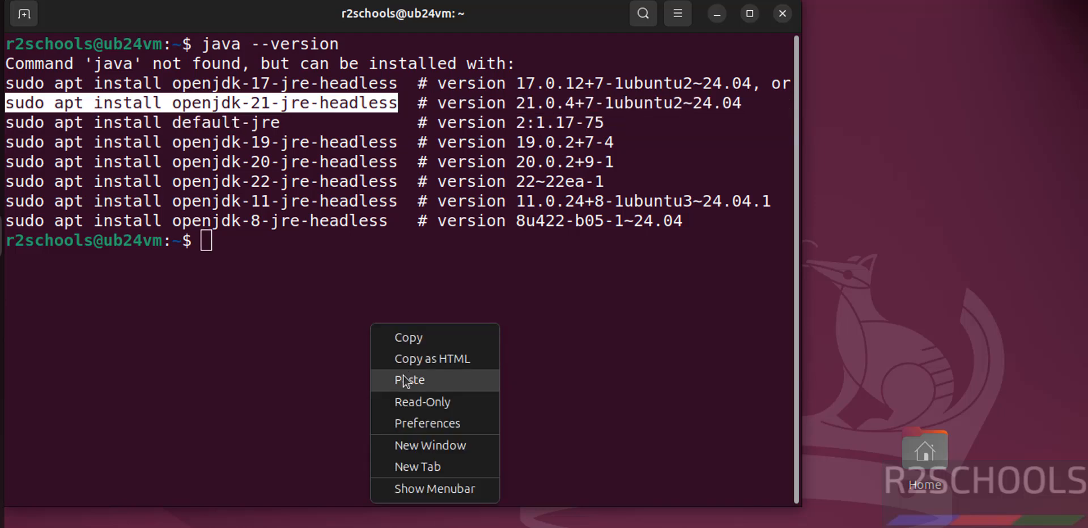
Step: Install openjdk-21-jre-headless via the pasted apt command with the sudo password, then recheck java --version
left_click(410, 381)
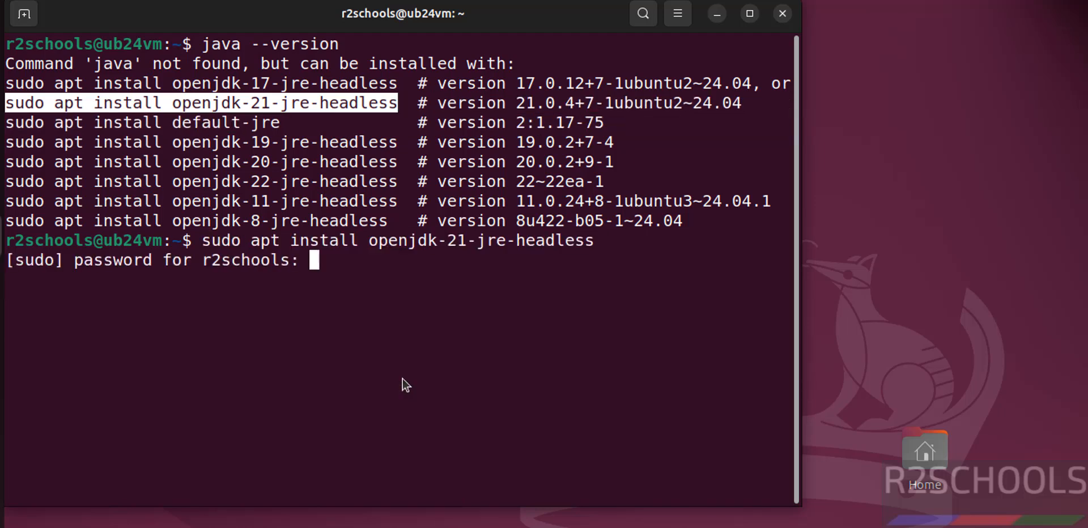
key("Enter")
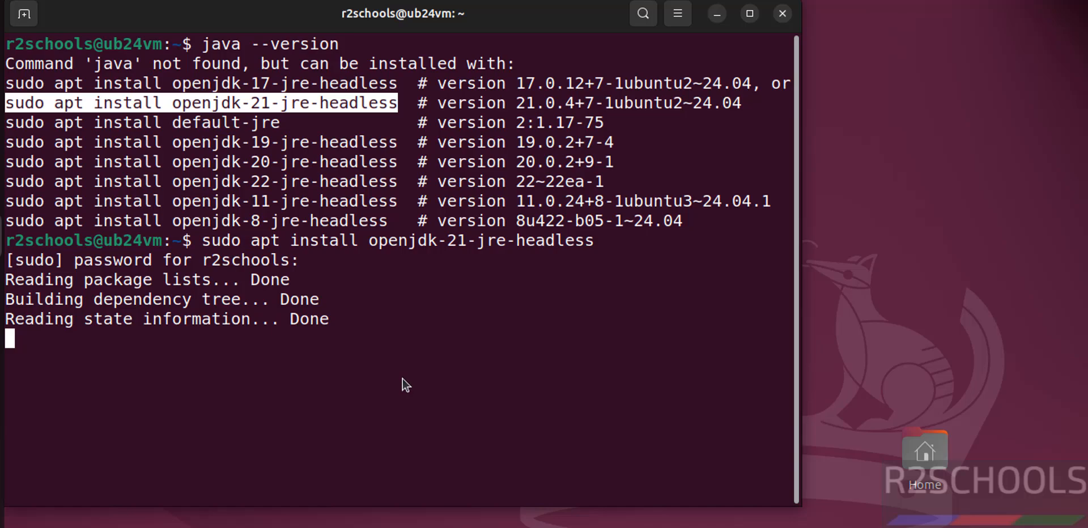
key("Return")
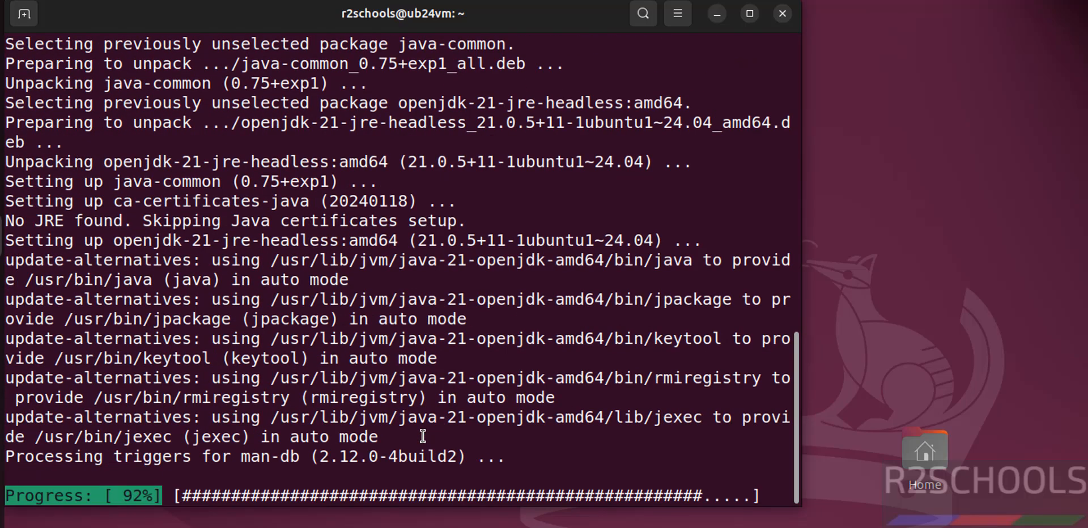
type("java --ve")
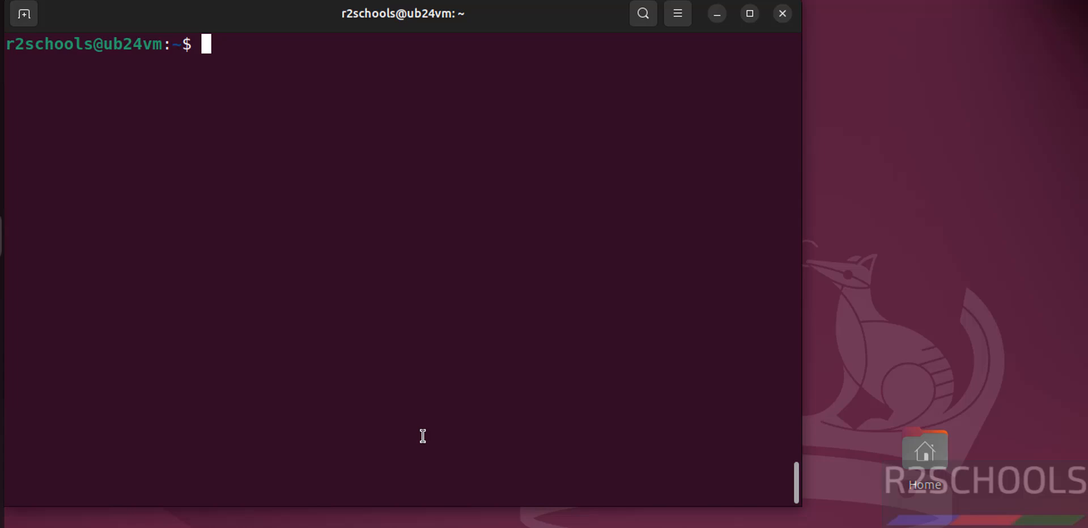
Step: Check echo $JAVA_HOME (empty) and change into /usr/lib/jvm
type("echo $")
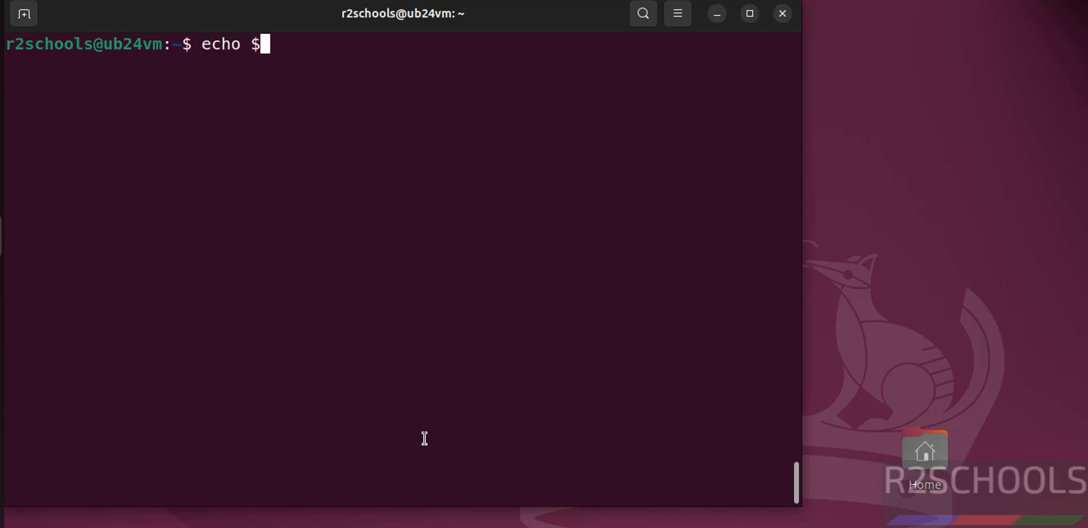
type("JAVA")
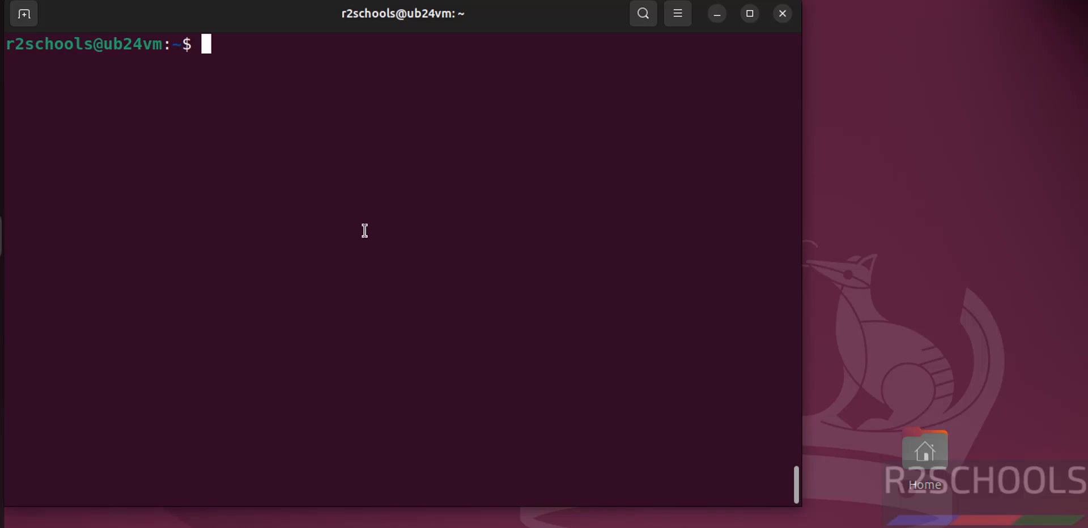
type("cd")
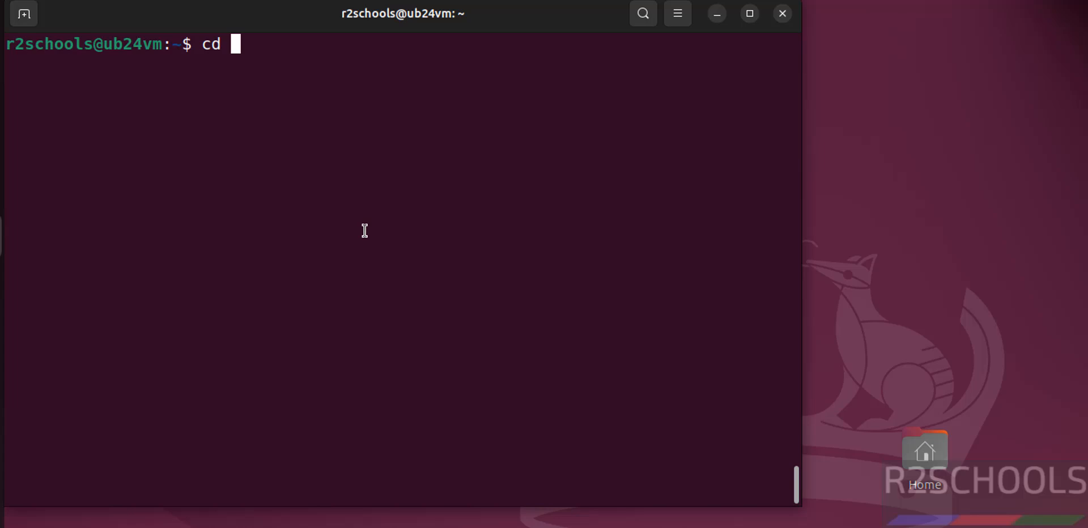
type("/usr/l")
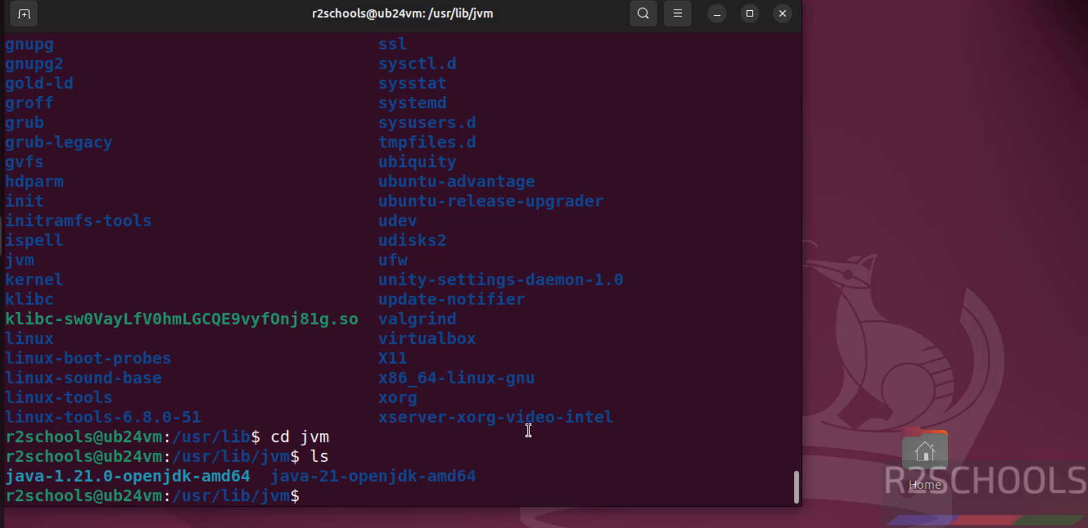
Step: Enter java-21-openjdk-amd64 and print its full path with pwd
type("c")
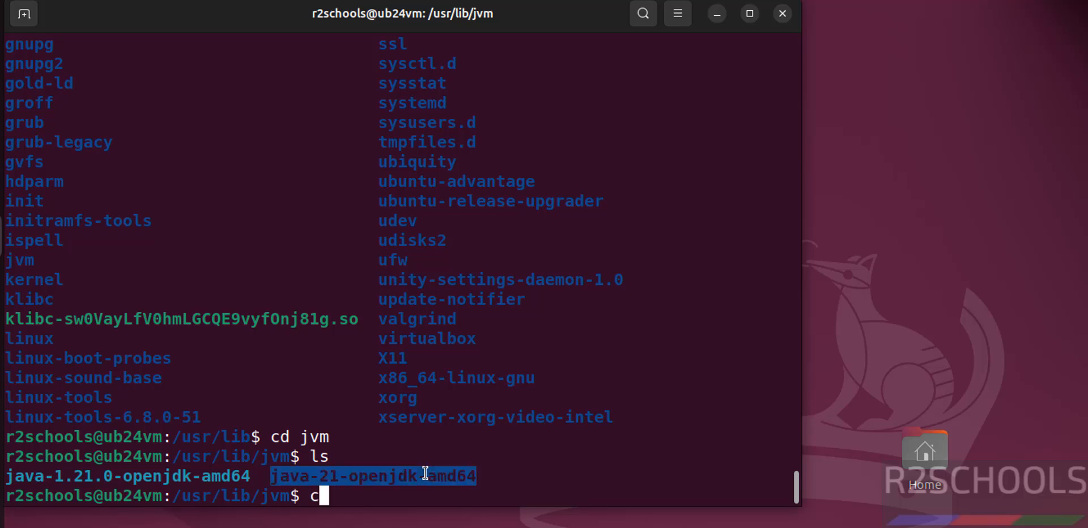
type("d java-")
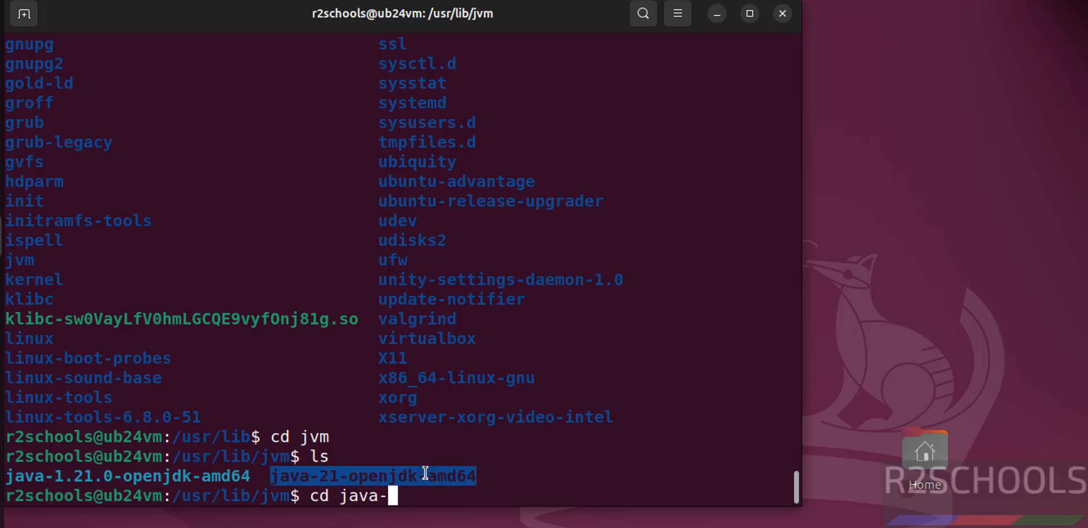
type("21-openjdk-amd64/")
type("ls")
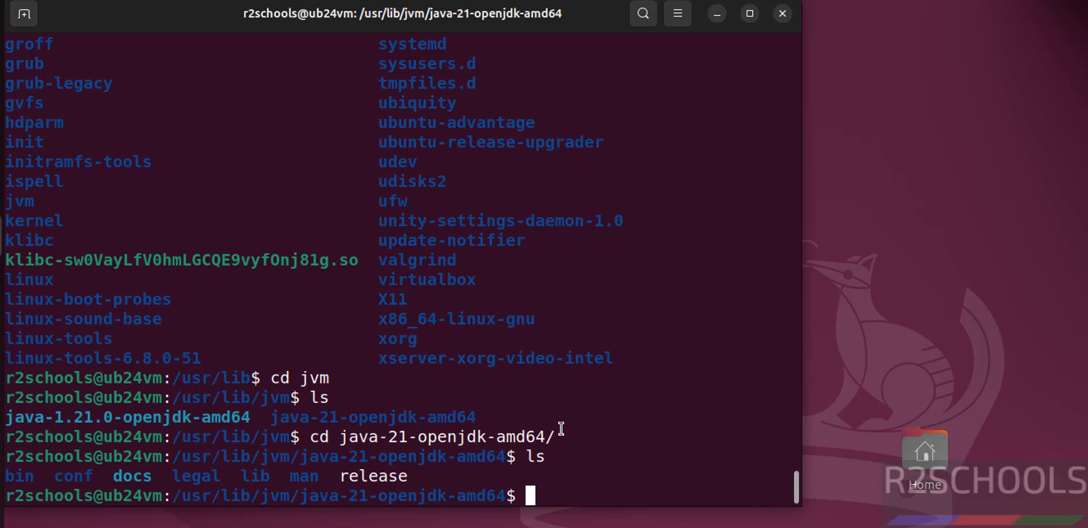
type("pwd")
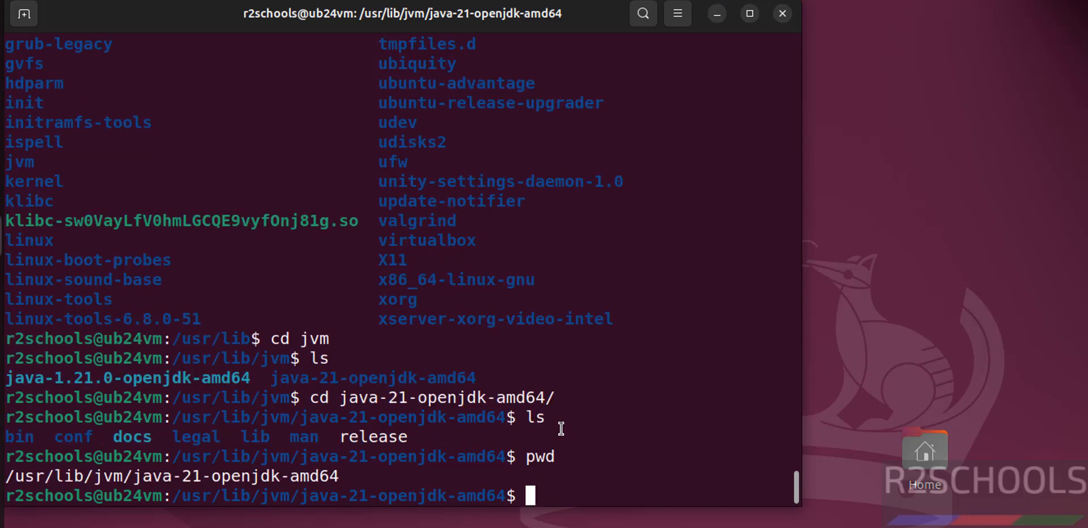
Step: Compose sudo vi /etc/profile to edit the system-wide profile
type("sudo vi")
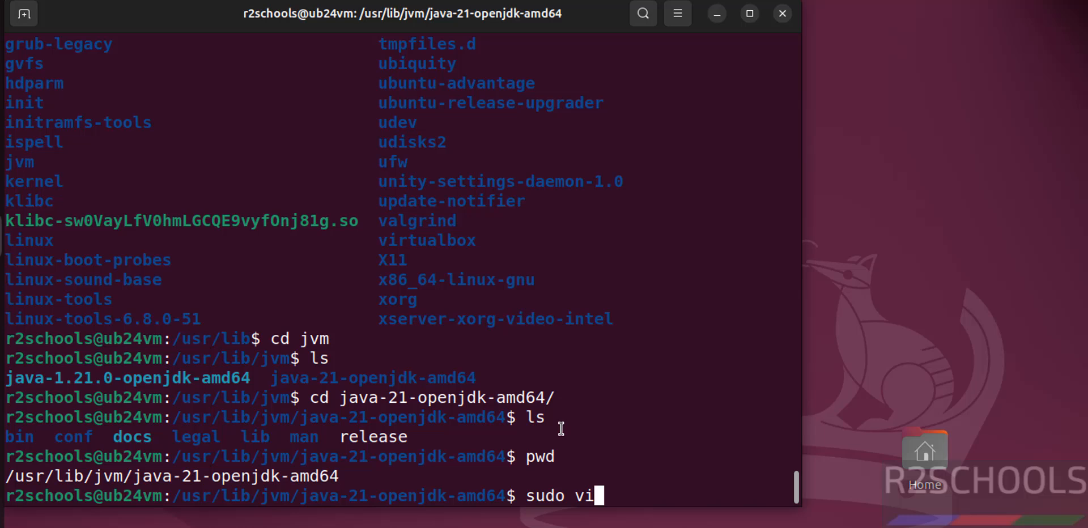
type("/et")
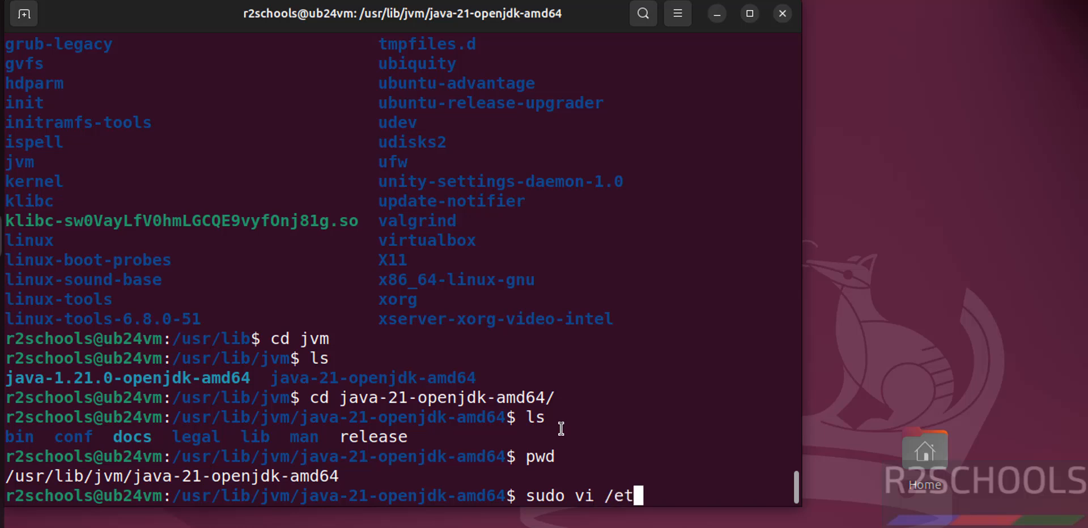
type("/prof")
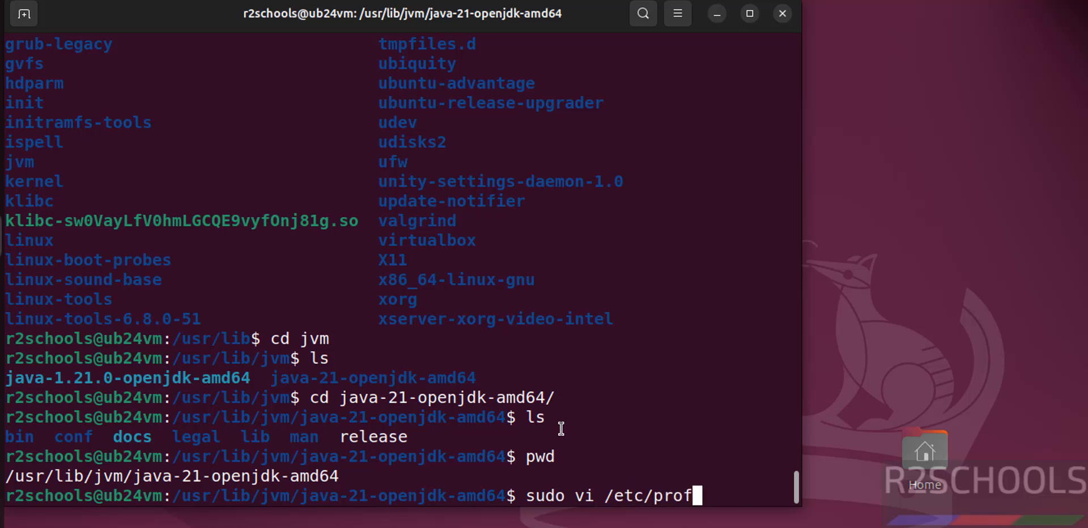
Step: In /etc/profile add export JAVA_HOME='/usr/lib/jvm/java-21-openjdk-amd64', copying the path from a second tab
key("Return")
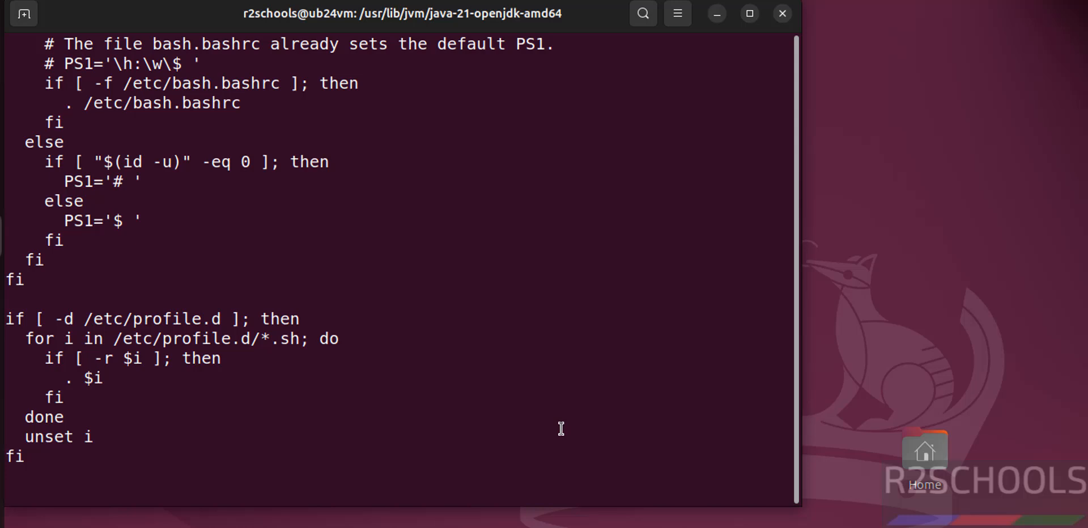
type("exp")
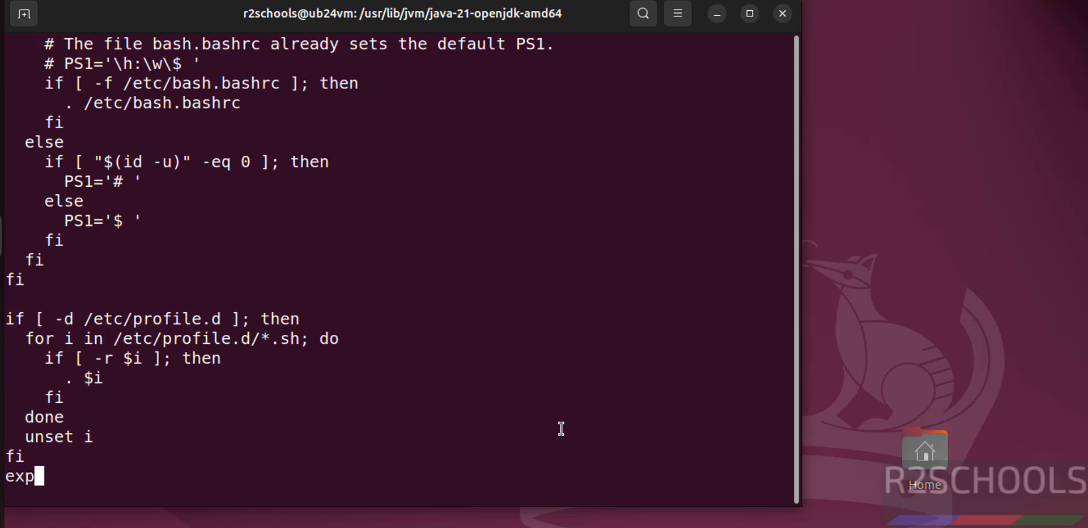
type("ort JAVA")
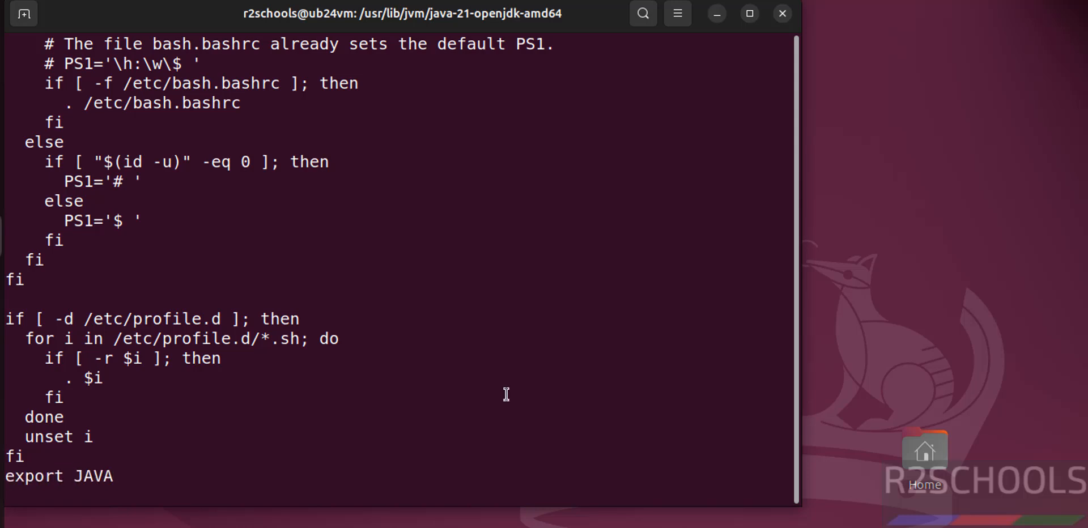
type("_HOME=")
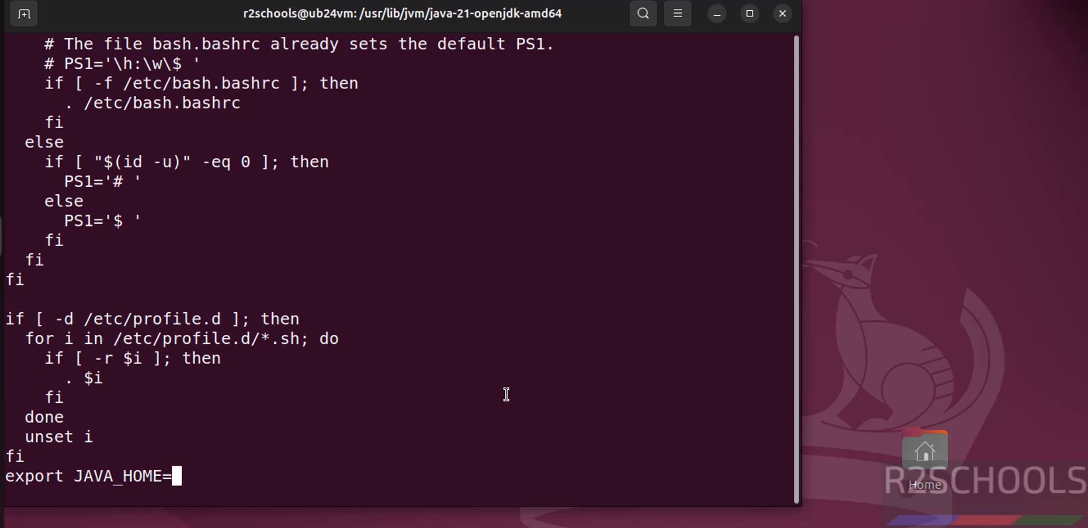
type("'")
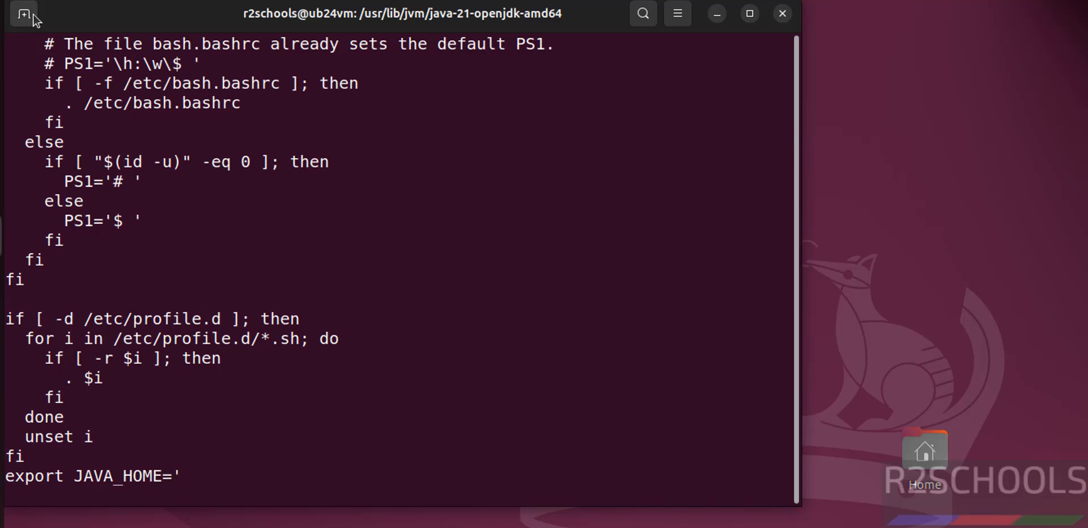
left_click(24, 14)
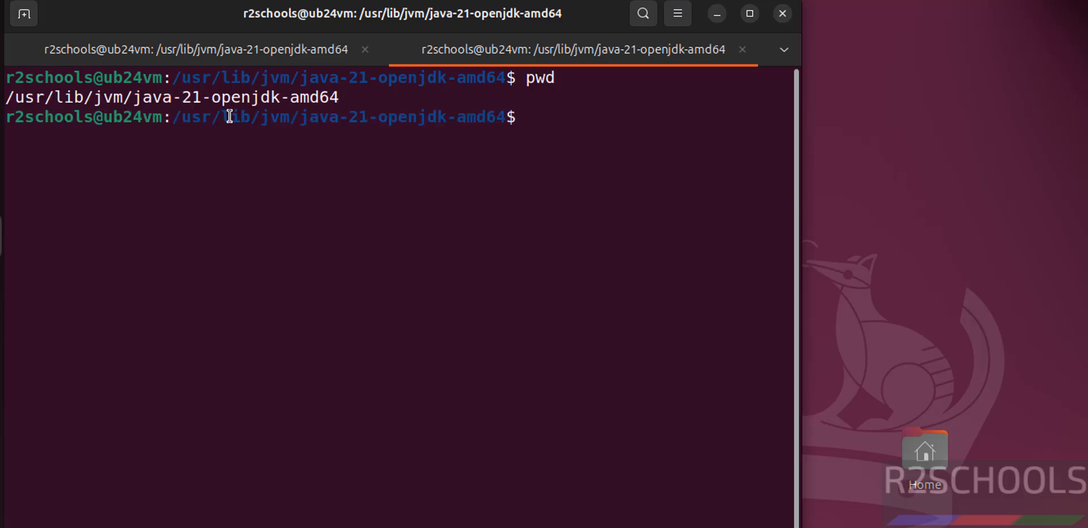
right_click(229, 116)
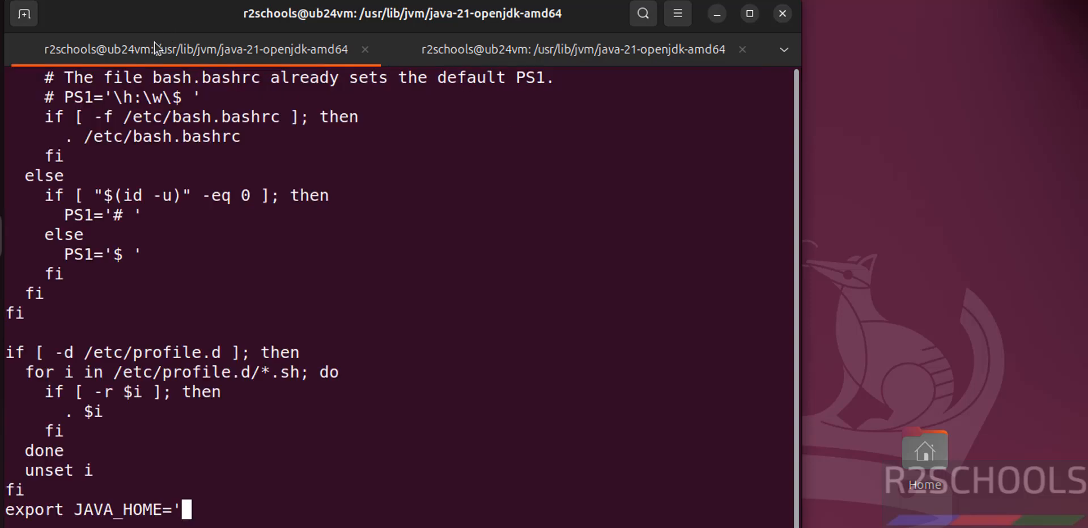
type("/usr/lib/jvm/java-21-openjdk-amd64")
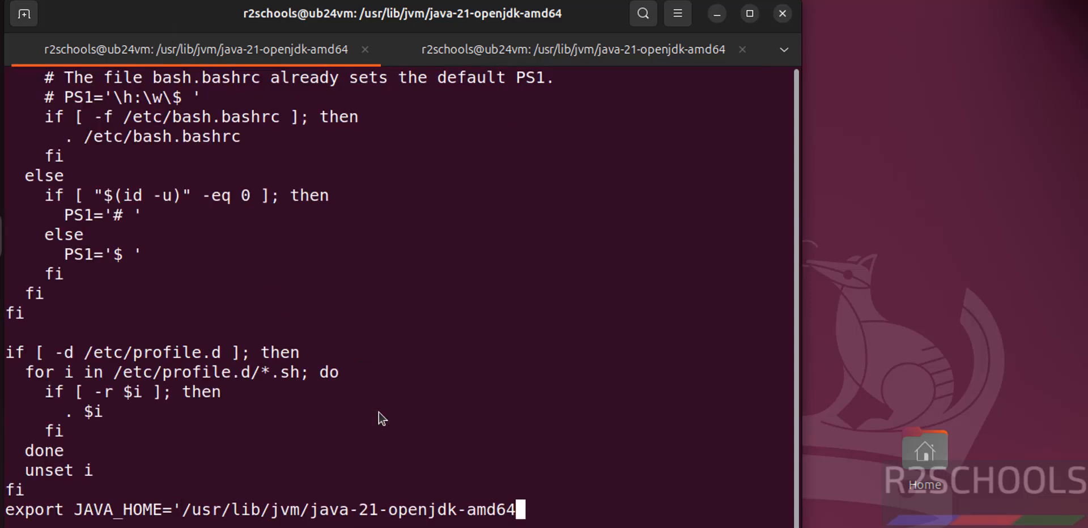
type("'")
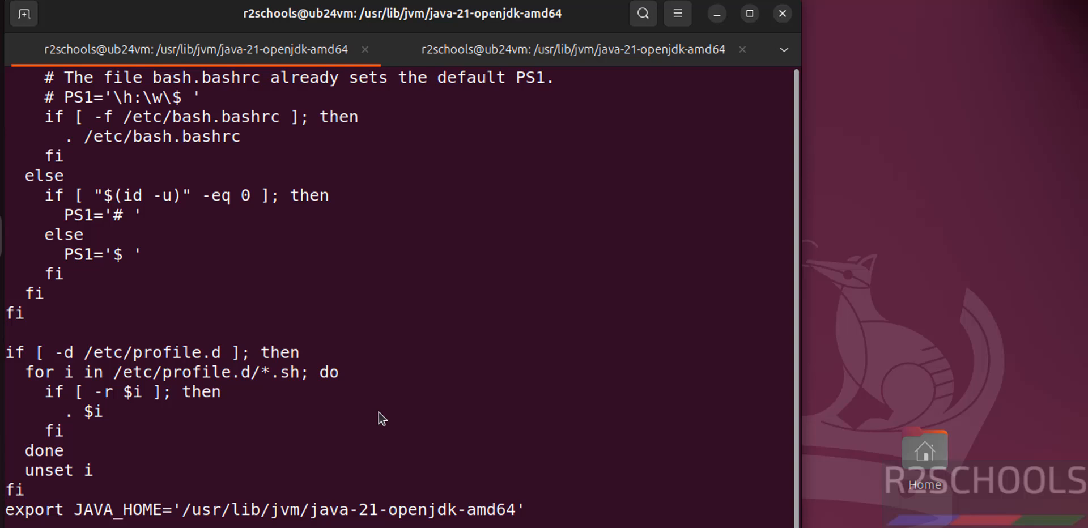
Step: Add export PATH=${JAVA_HOME}/bin:$PATH below it
type("e")
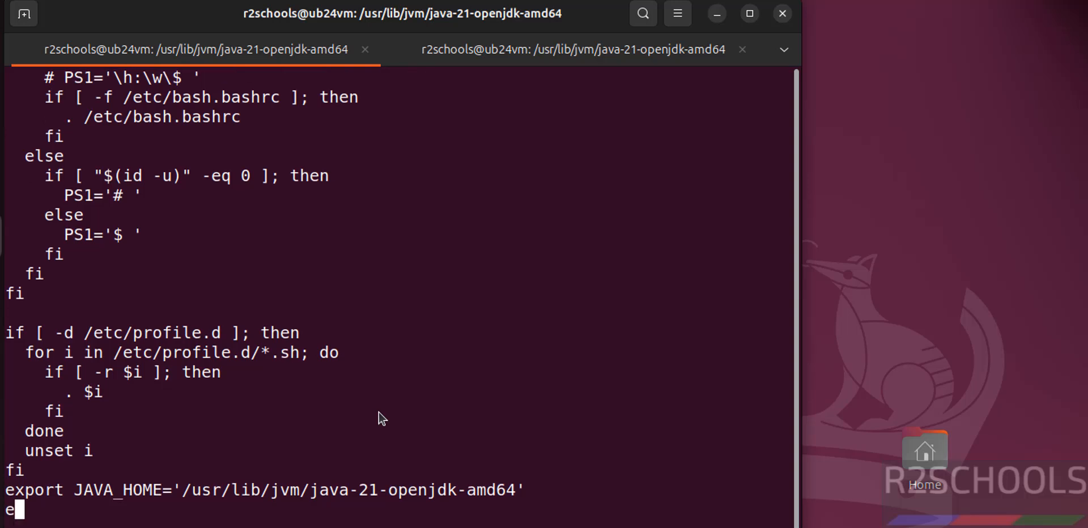
type("xport PAT")
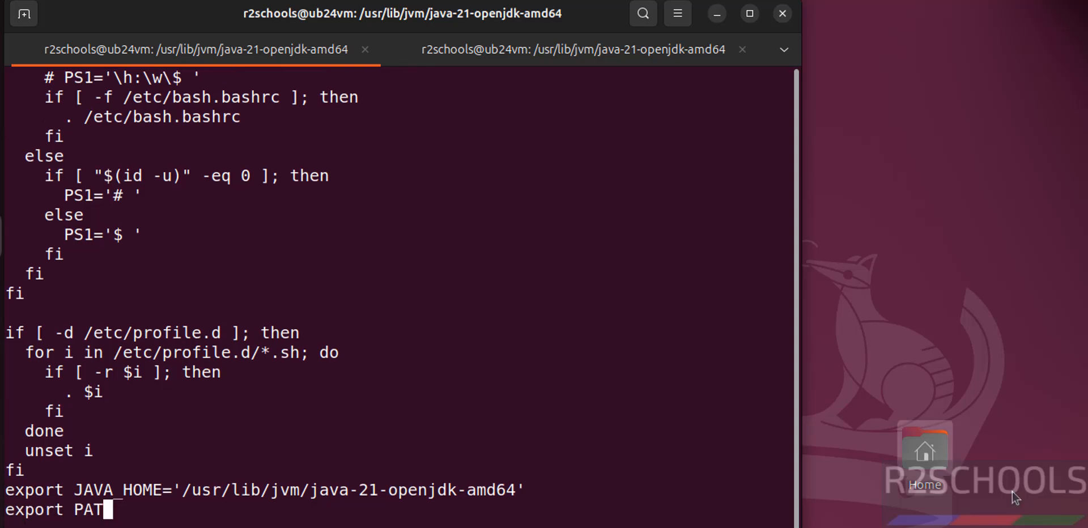
type("H=${")
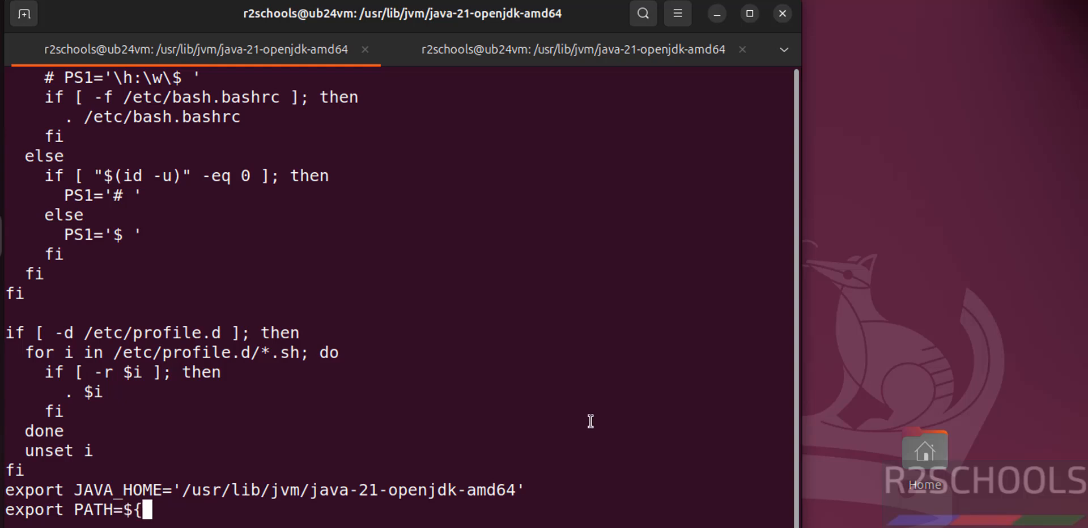
type("JAVA_HOME/bin")
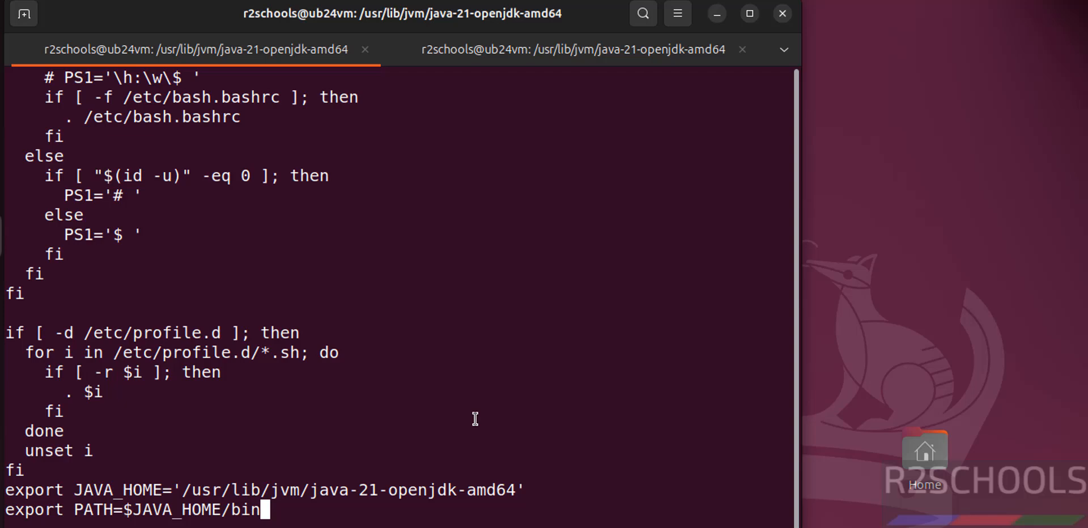
type(":")
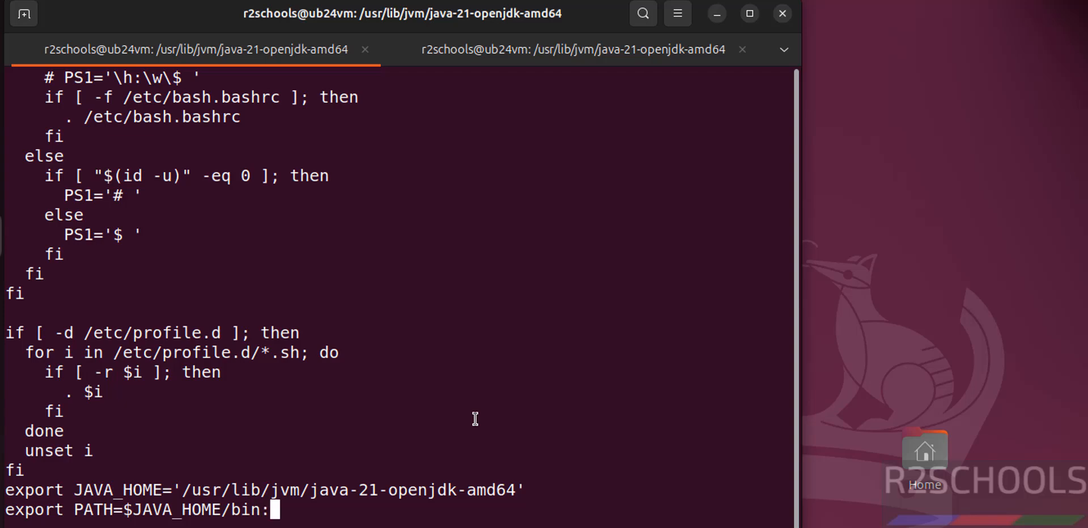
type("$PATH")
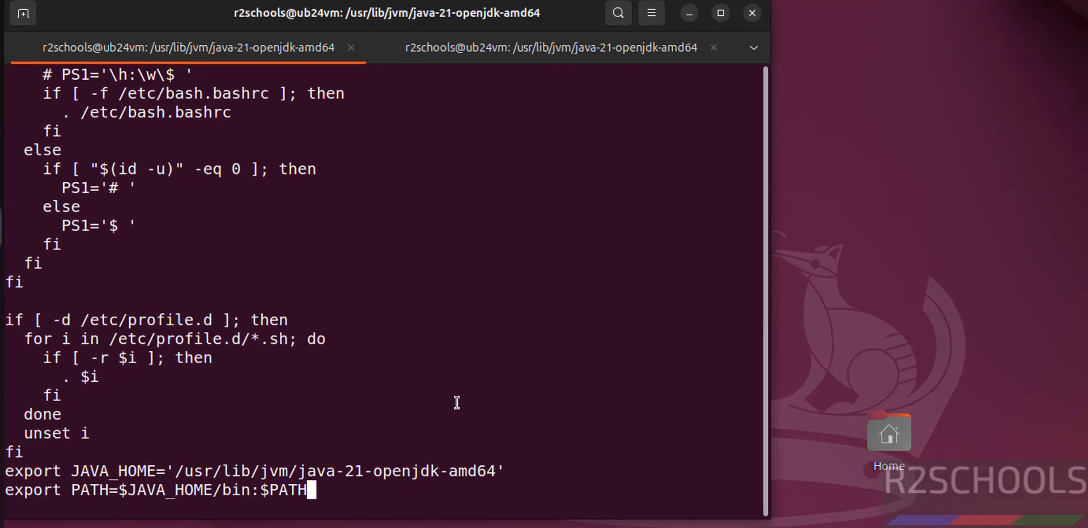
Step: Save /etc/profile with :wq, try echo $JAVA_HOME, then reload with source /etc/profile
type(":wq")
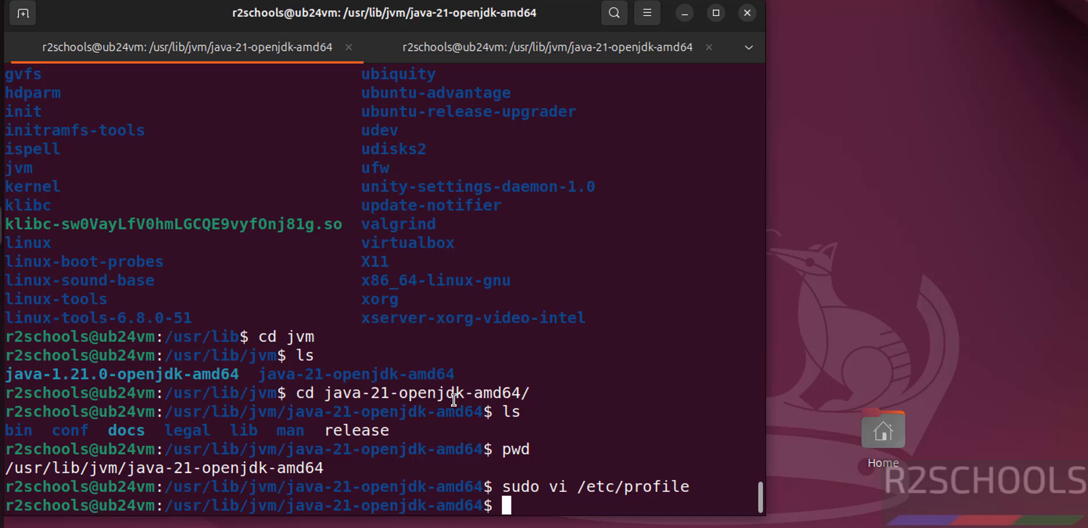
type("echo")
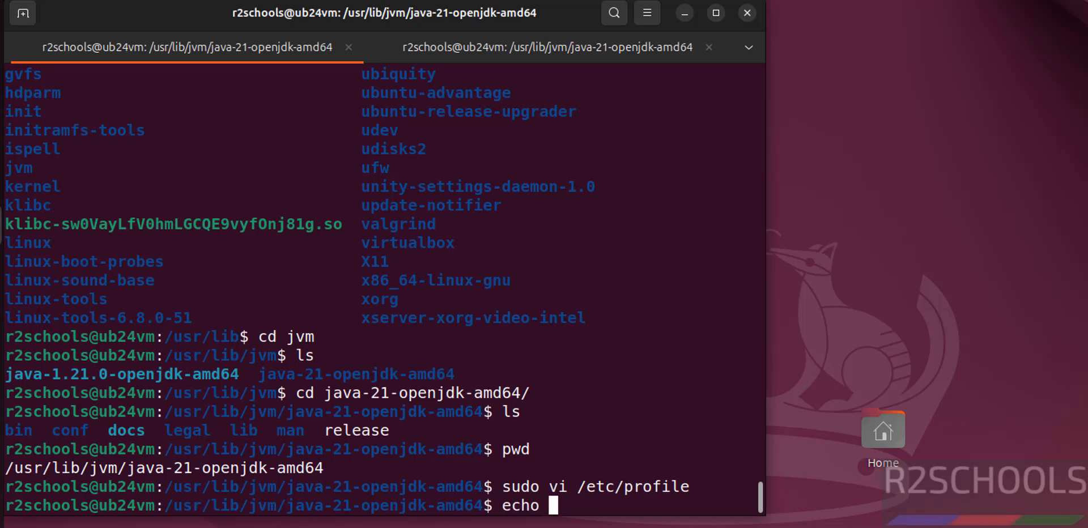
type("$JAVA_HOME")
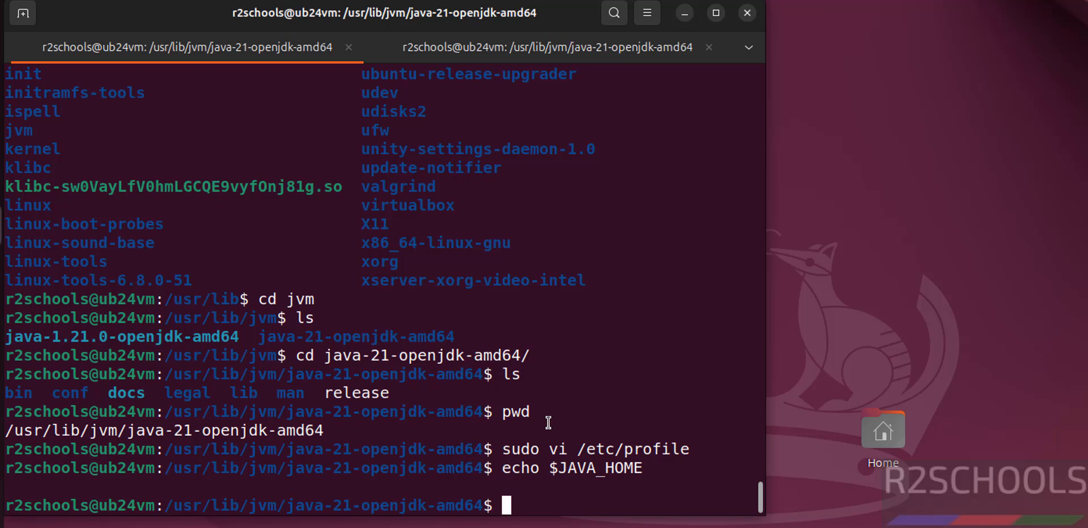
type("s")
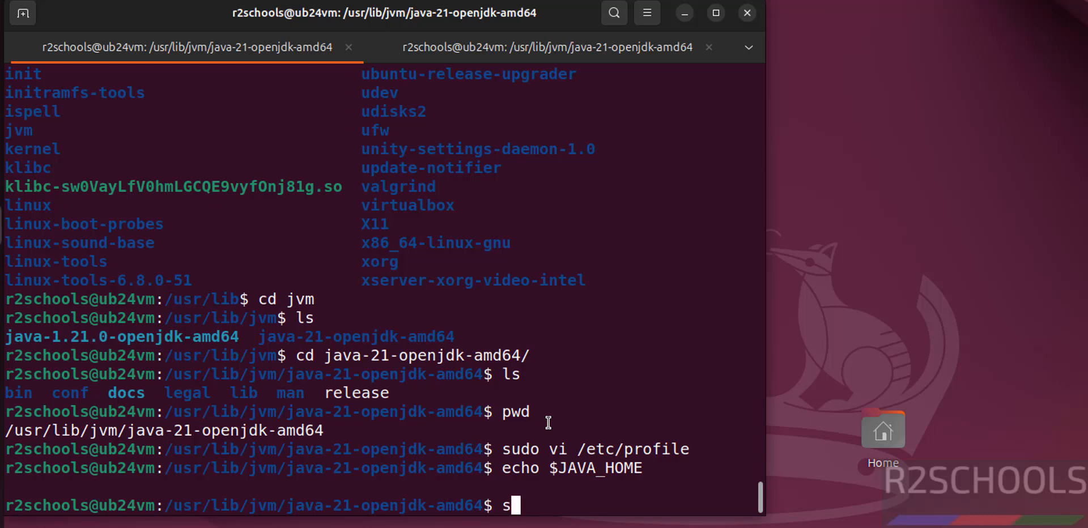
type("ource")
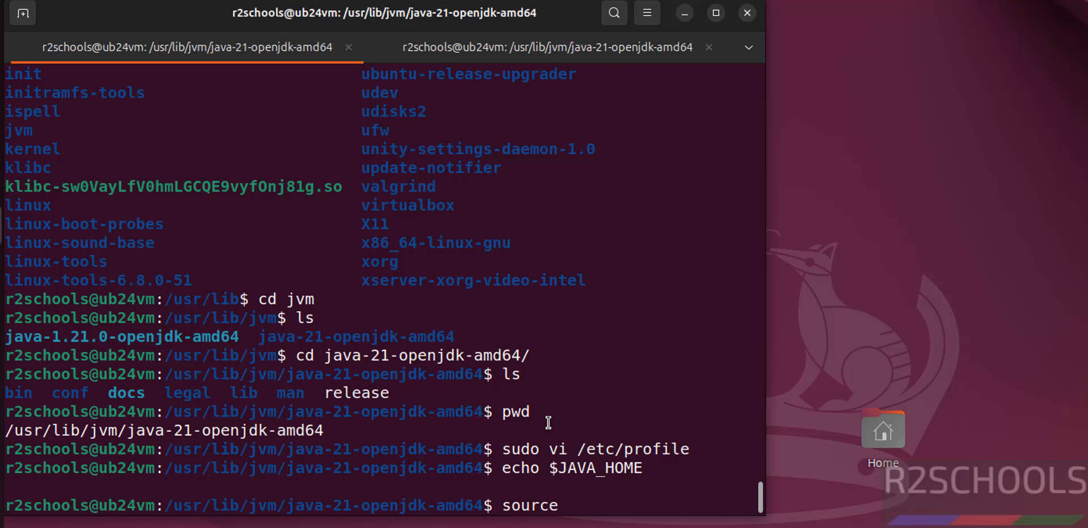
type("e/")
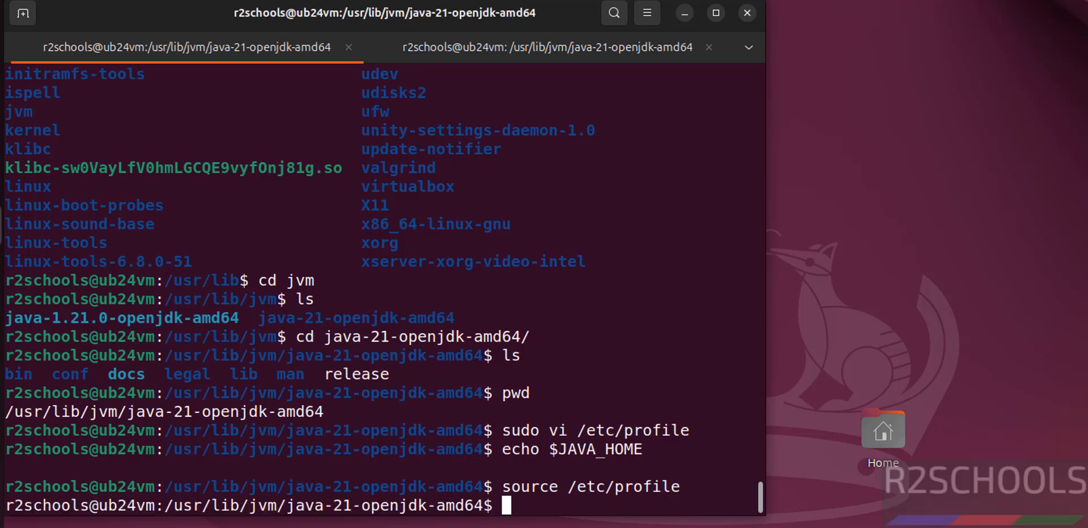
Step: Verify echo $JAVA_HOME prints /usr/lib/jvm/java-21-openjdk-amd64, then begin typing exit
type("echo $JAVA_HOME")
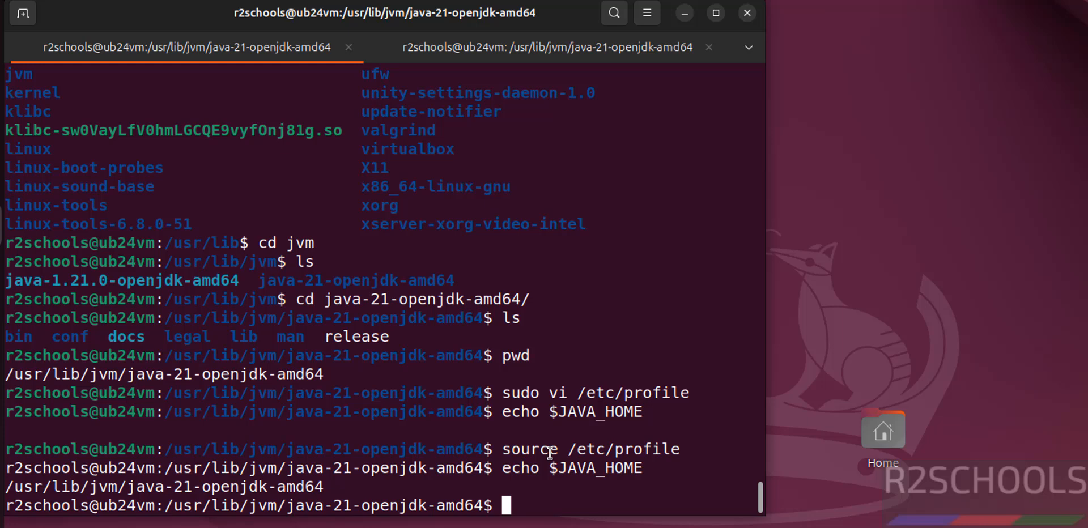
type("exit")
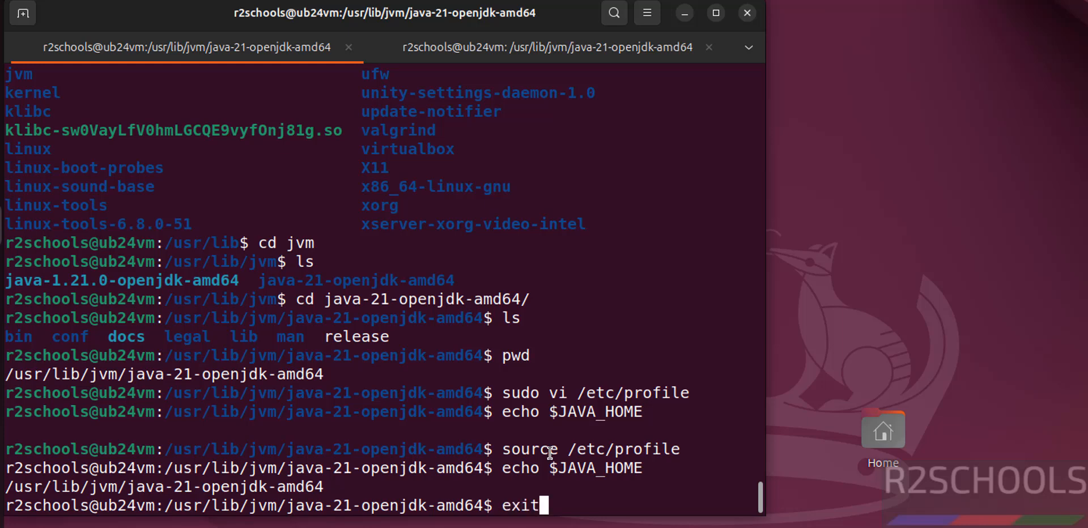
key("BackSpace")
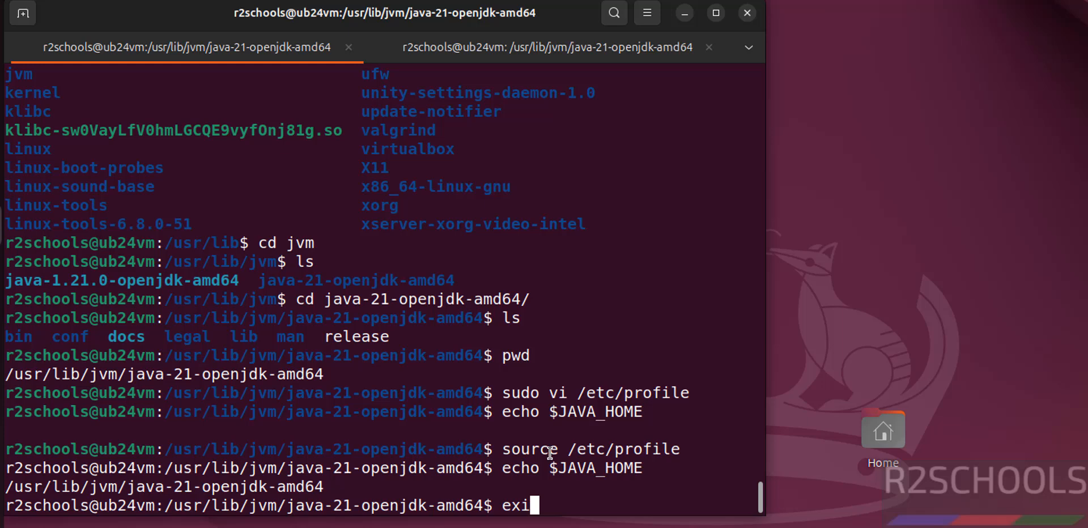